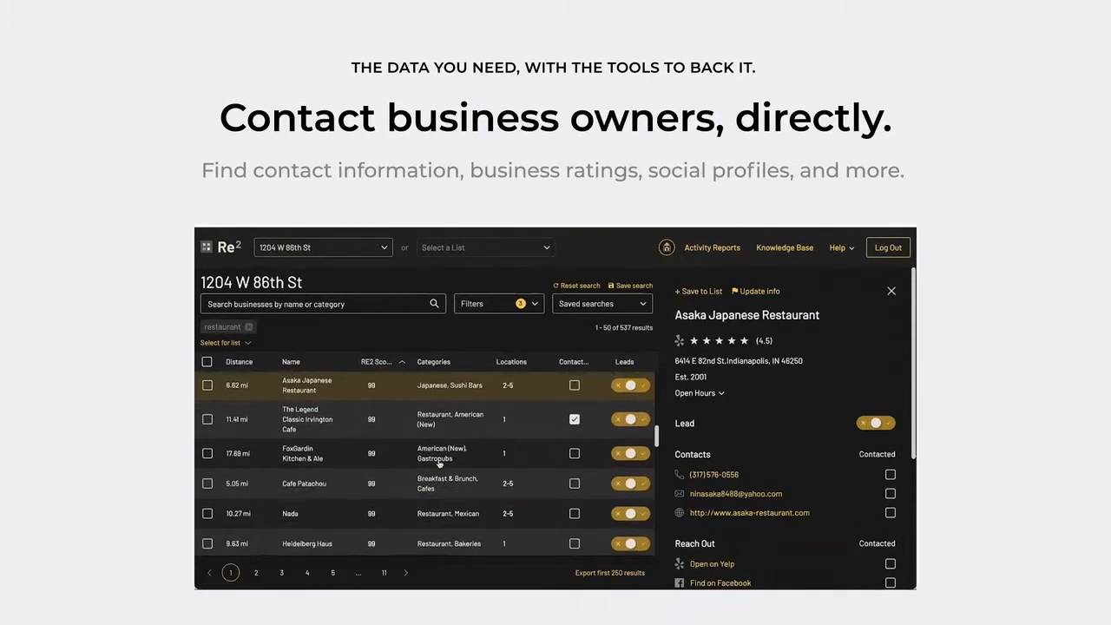
Filter the 1204 W 86th St results to restaurants within a 2–25 mi radius.
{"action": "left_click", "coordinate": [323, 247]}
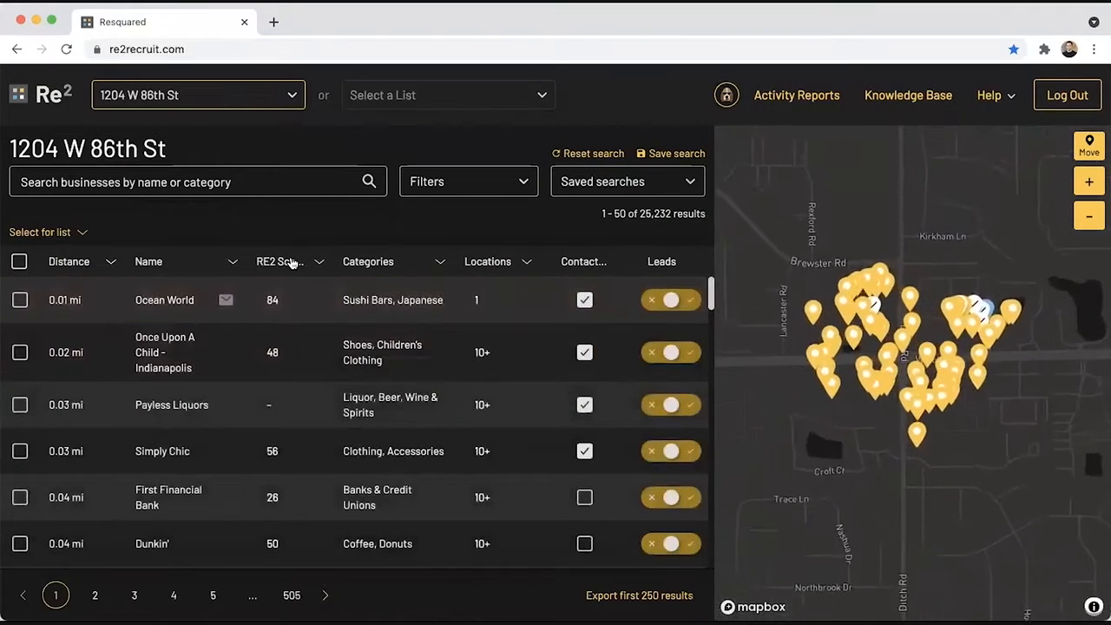
{"action": "left_click", "coordinate": [469, 182]}
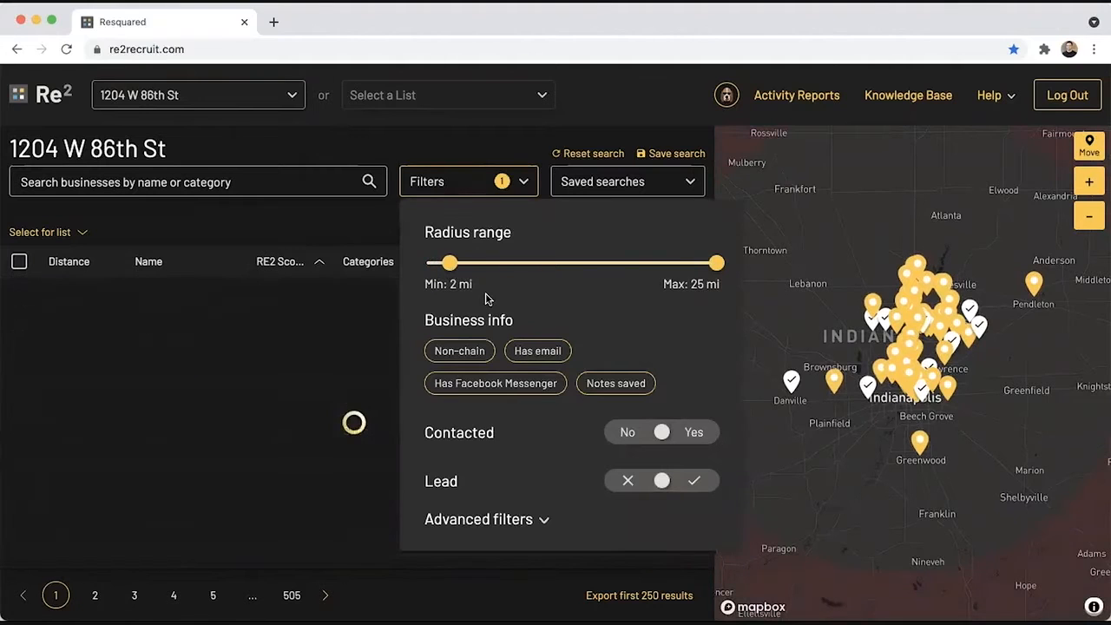
{"action": "type", "text": "restaurant"}
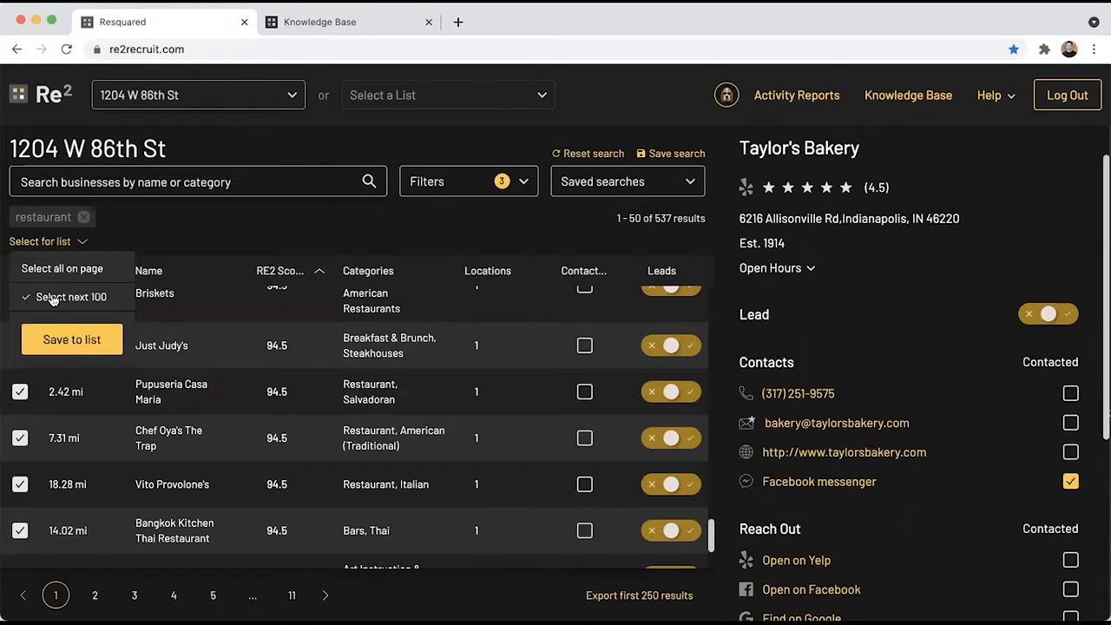
Add the selected restaurants to the existing Orange County Restaurants List 1.
{"action": "left_click", "coordinate": [71, 339]}
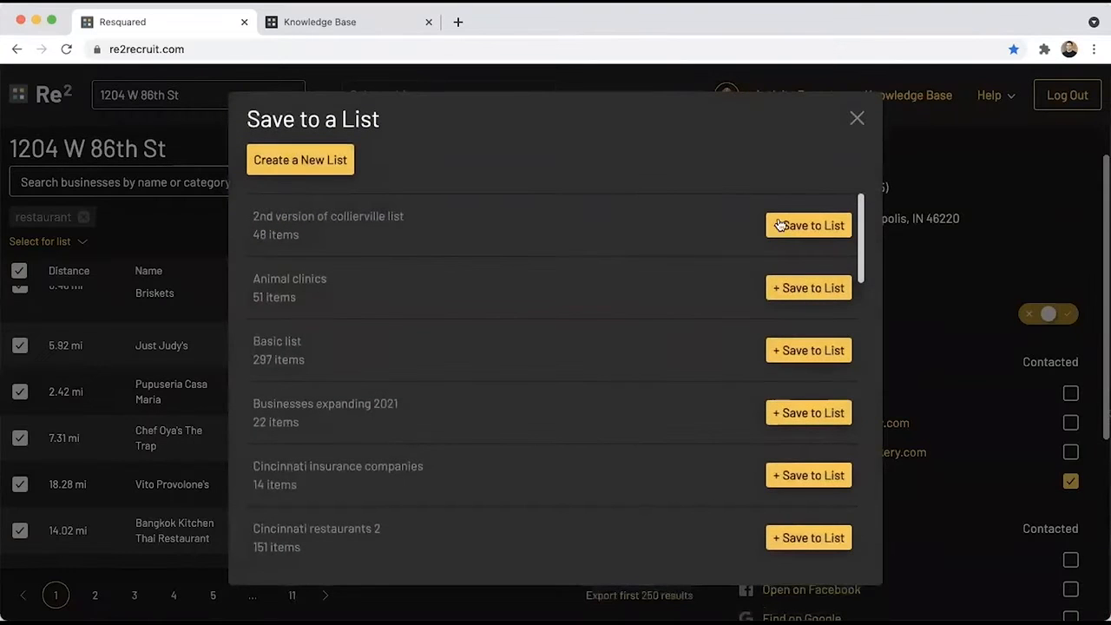
{"action": "left_click", "coordinate": [857, 118]}
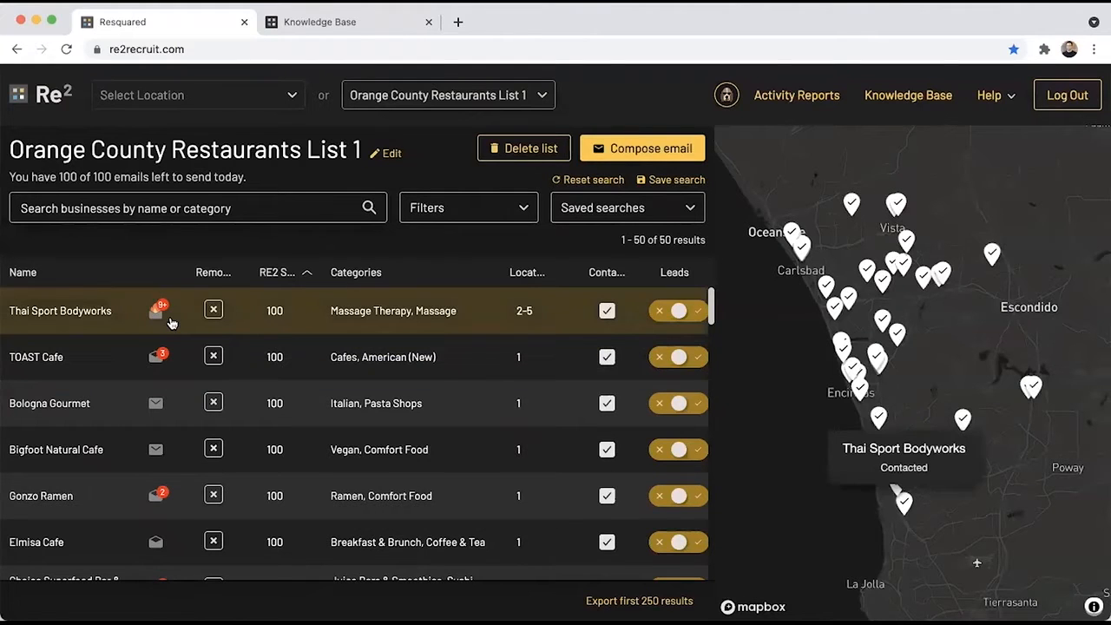
Review the saved list's email statuses, then return to search results with the detail panel closed.
{"action": "scroll", "scroll_direction": "down", "scroll_amount": 3}
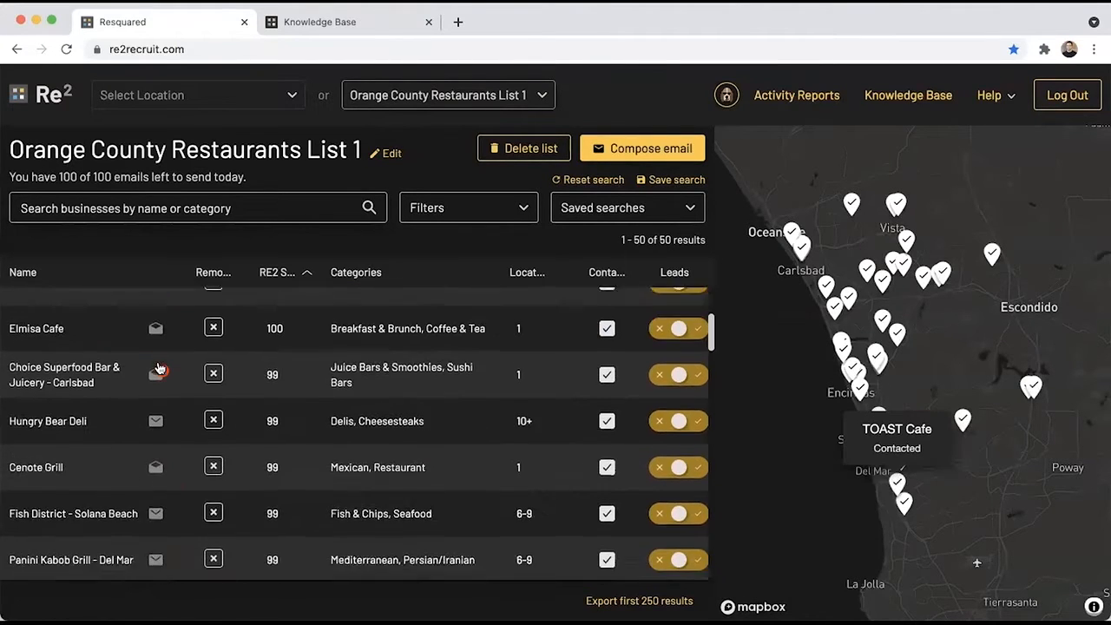
{"action": "left_click", "coordinate": [795, 93]}
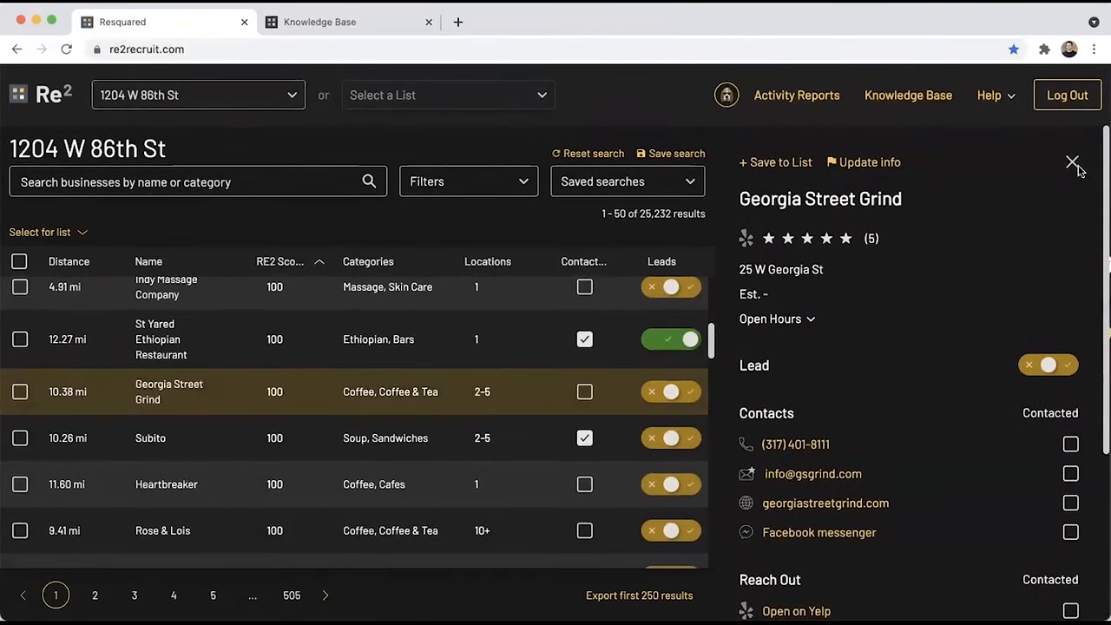
{"action": "left_click", "coordinate": [448, 94]}
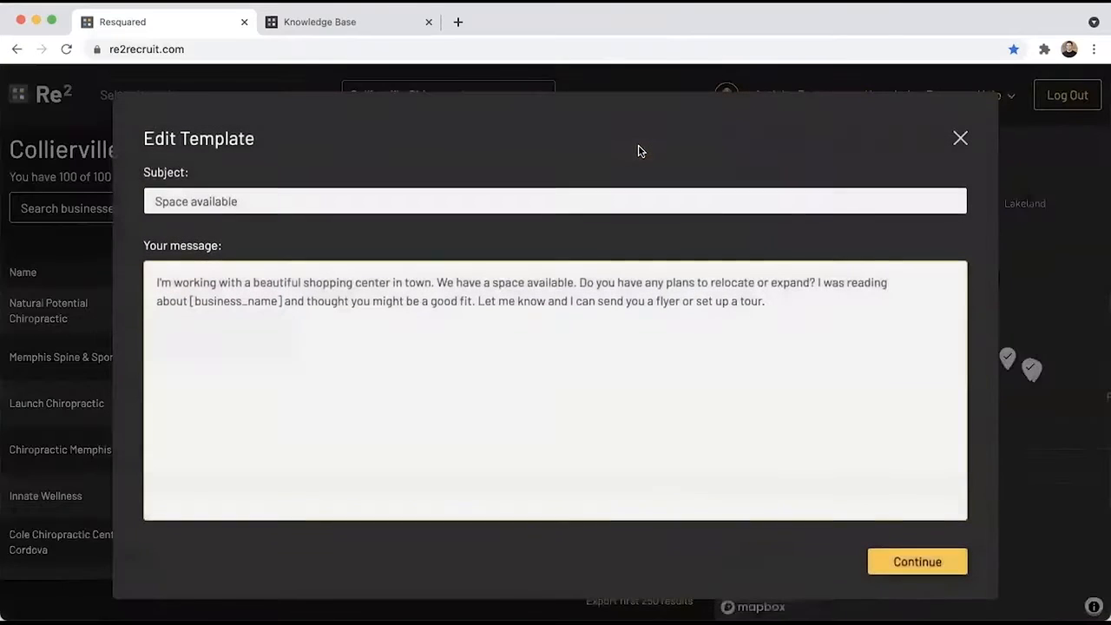
Continue to personalized emails and preview the Space available message for Innate Wellness.
{"action": "left_click", "coordinate": [916, 562]}
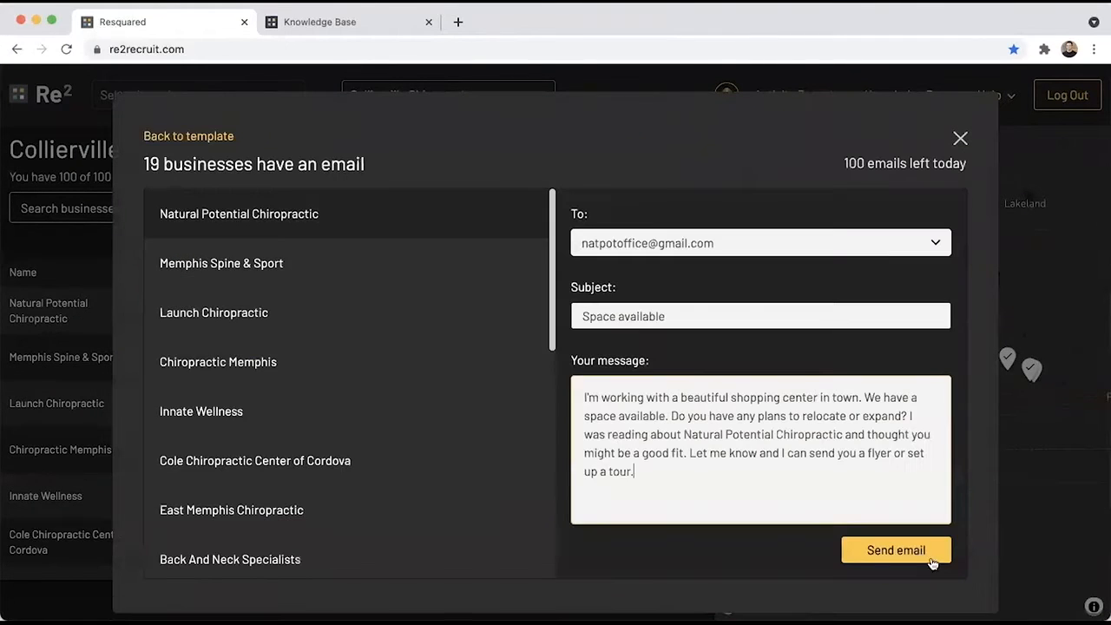
{"action": "left_click", "coordinate": [201, 411]}
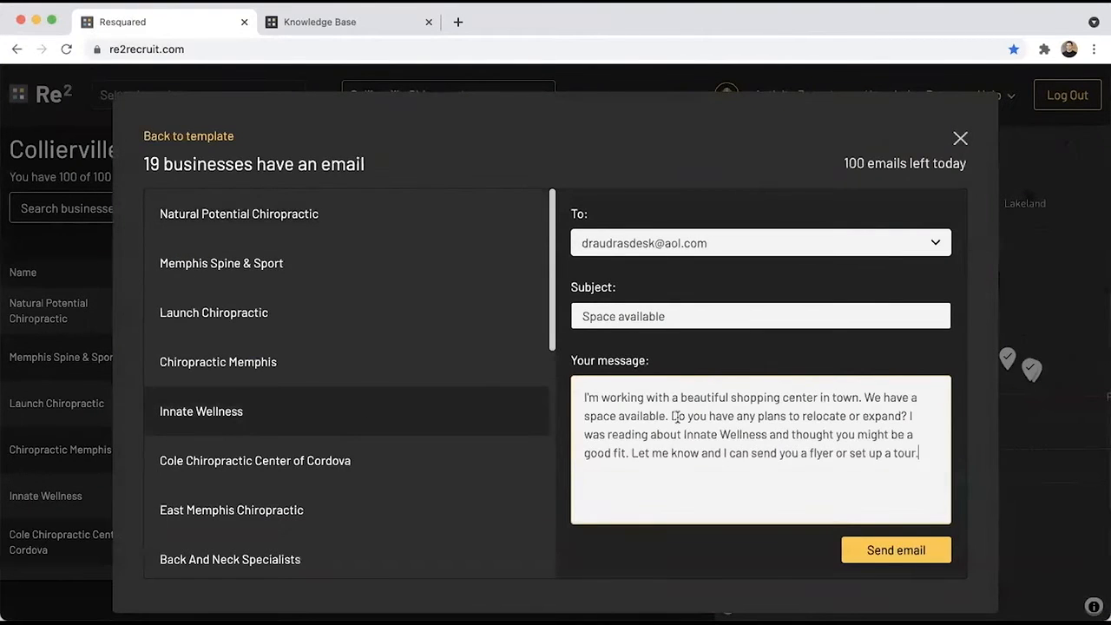